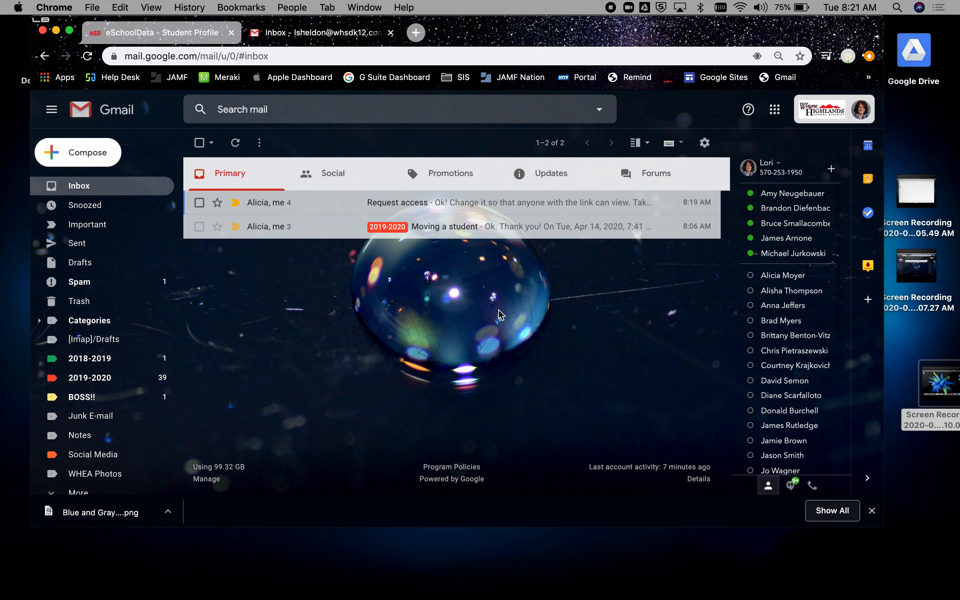
pyautogui.moveTo(492, 299)
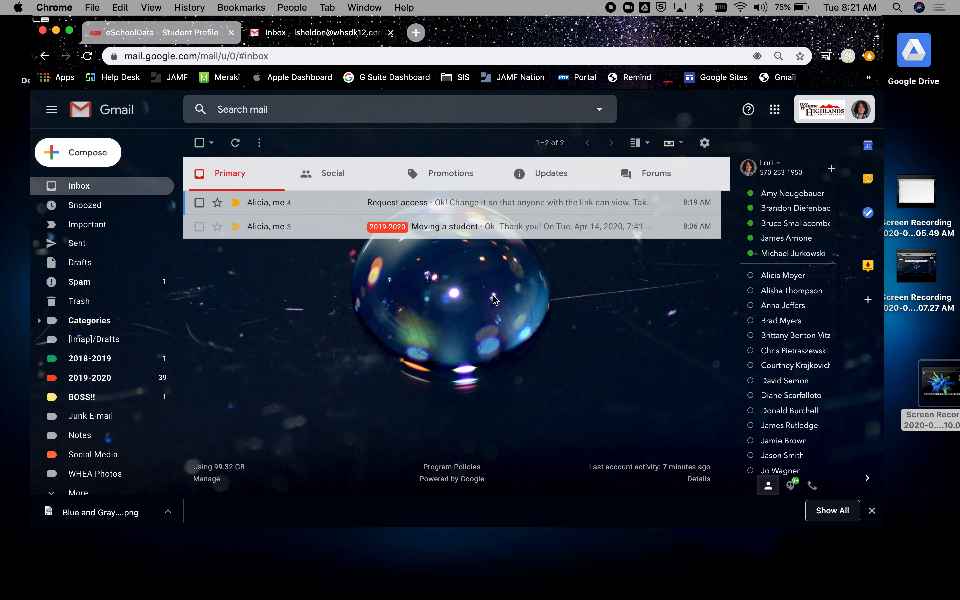
pyautogui.moveTo(398, 58)
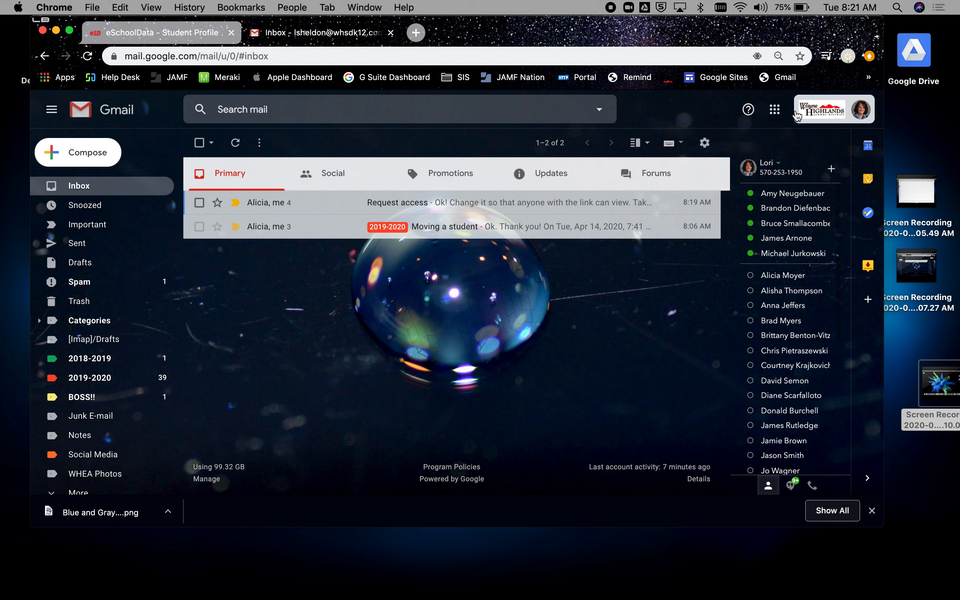
# Show the Google apps launcher from the Gmail toolbar.
pyautogui.click(775, 109)
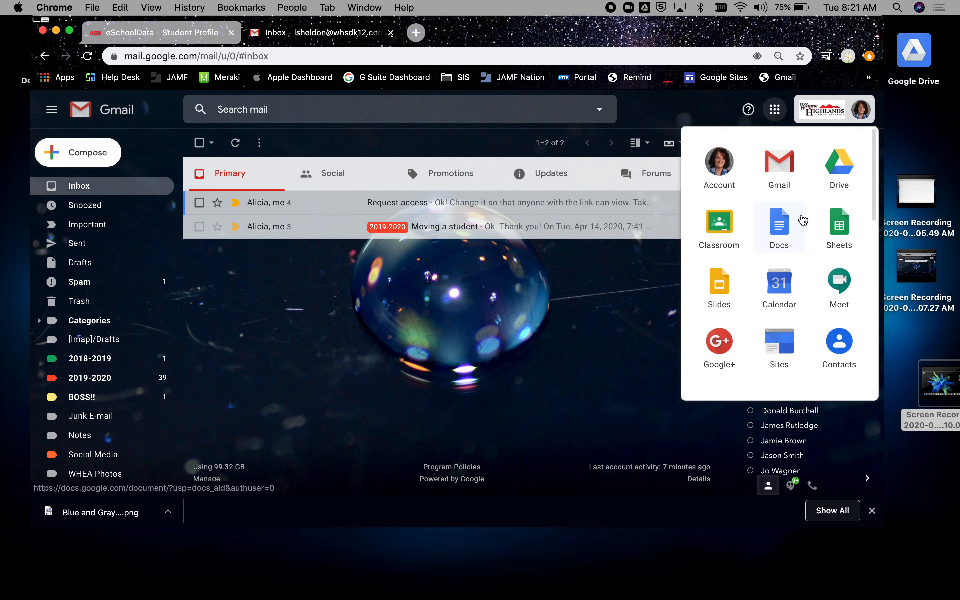
# In Drive, search with Type set to Forms and Owner set to Owned by me.
pyautogui.click(839, 161)
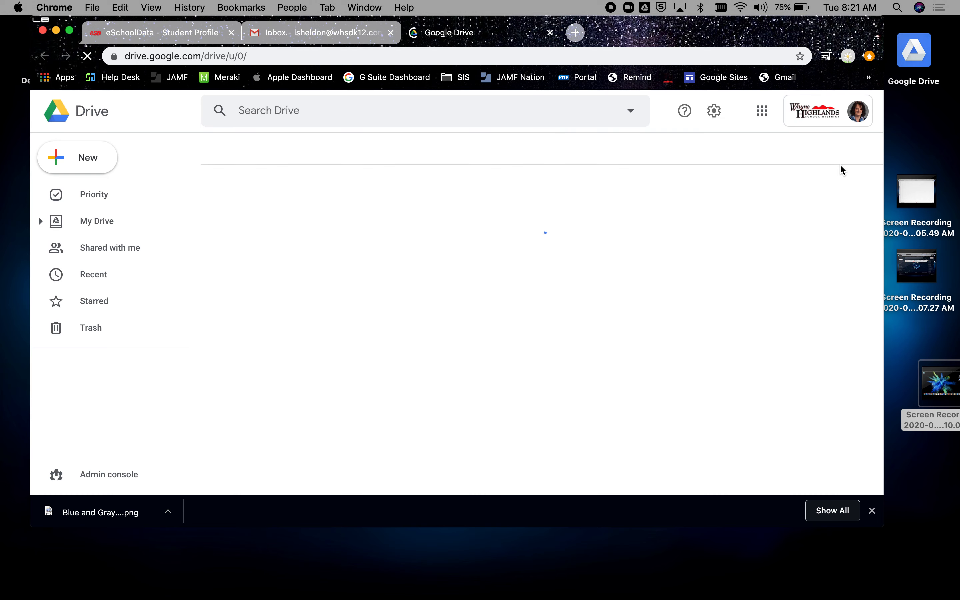
pyautogui.click(96, 221)
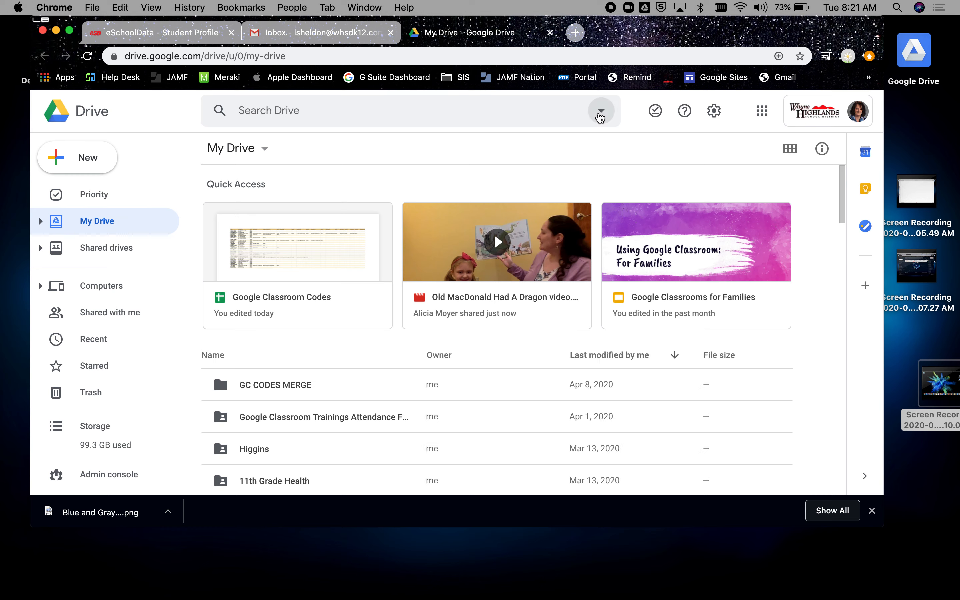
pyautogui.click(600, 110)
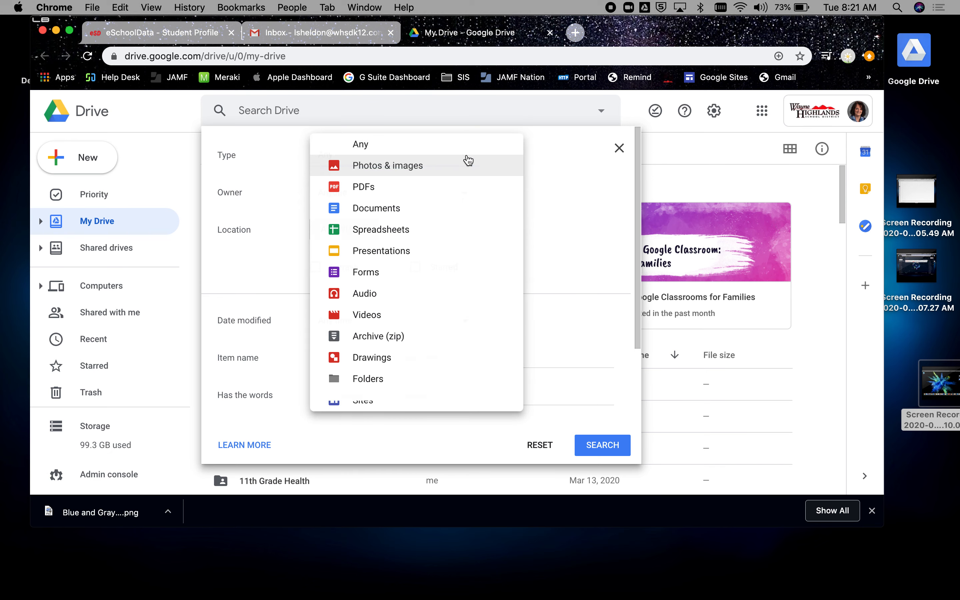
pyautogui.click(366, 272)
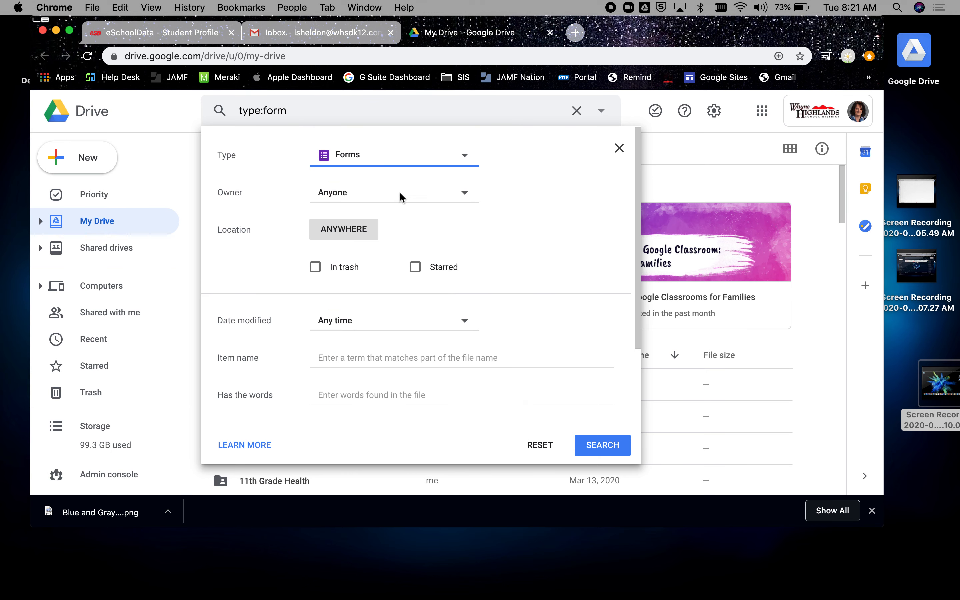
pyautogui.click(394, 193)
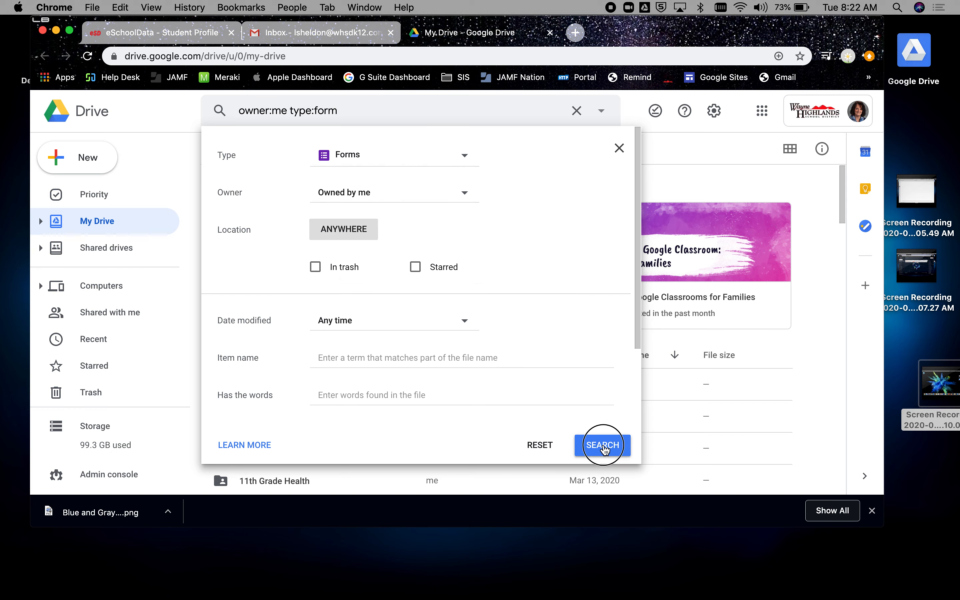
pyautogui.click(603, 446)
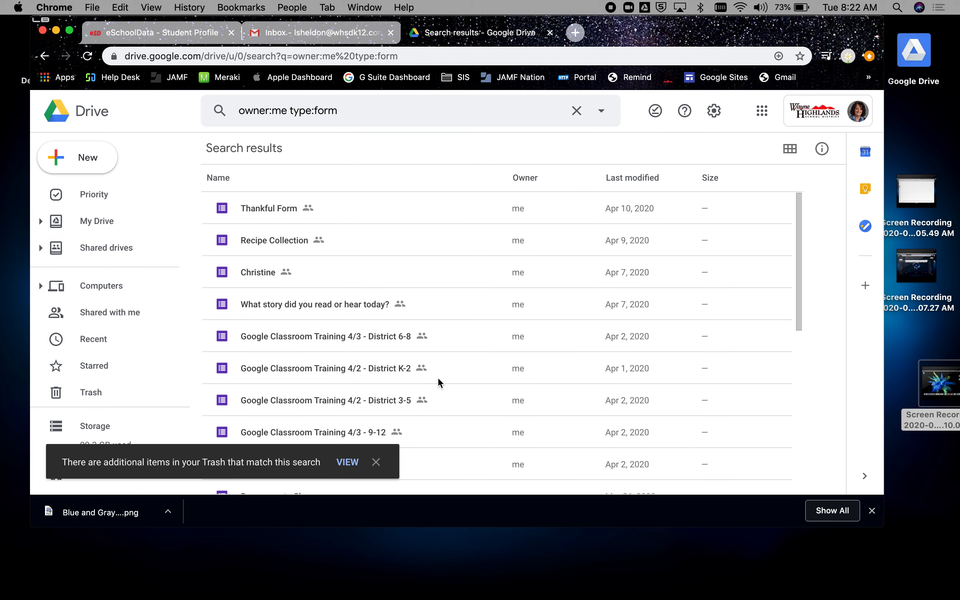
# Browse the owned-forms results and select the Recipe Collection form in My Drive.
pyautogui.scroll(-3)
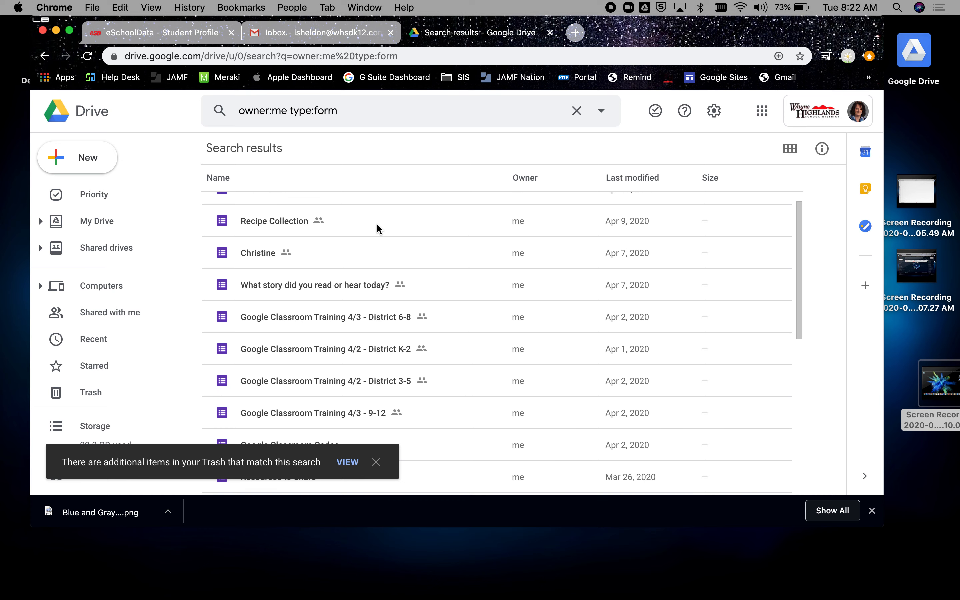
pyautogui.scroll(-3)
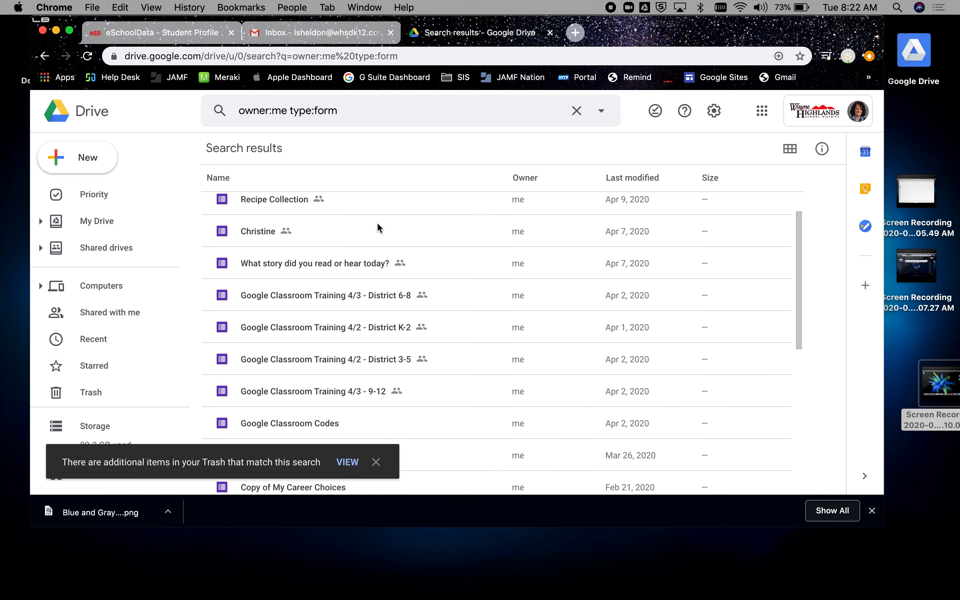
pyautogui.scroll(-3)
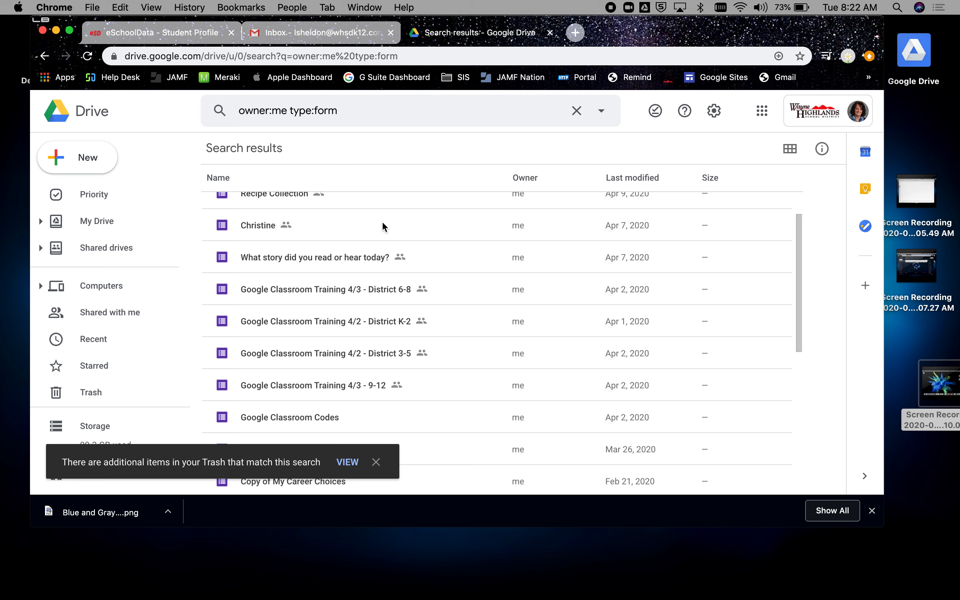
pyautogui.click(376, 462)
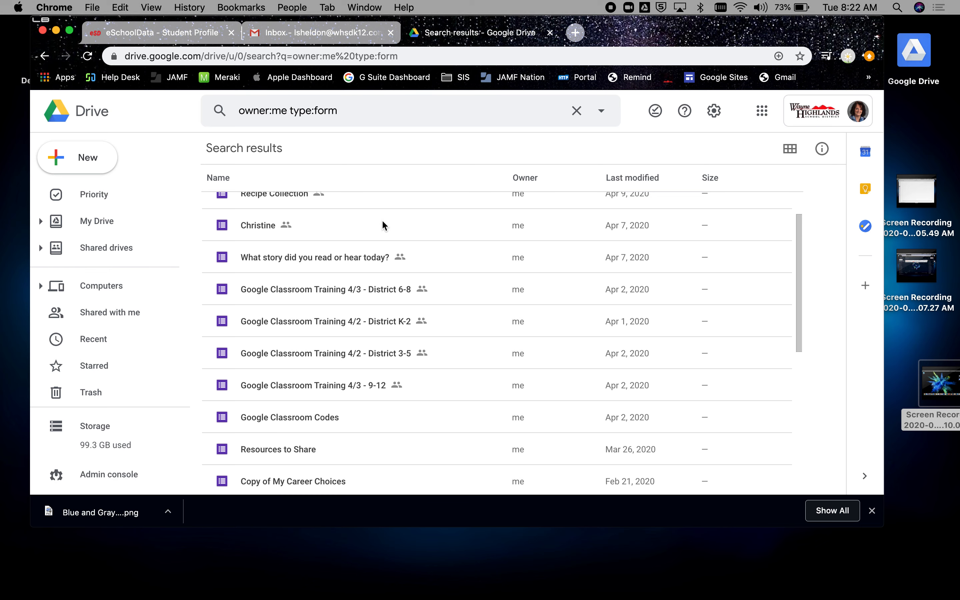
pyautogui.moveTo(370, 328)
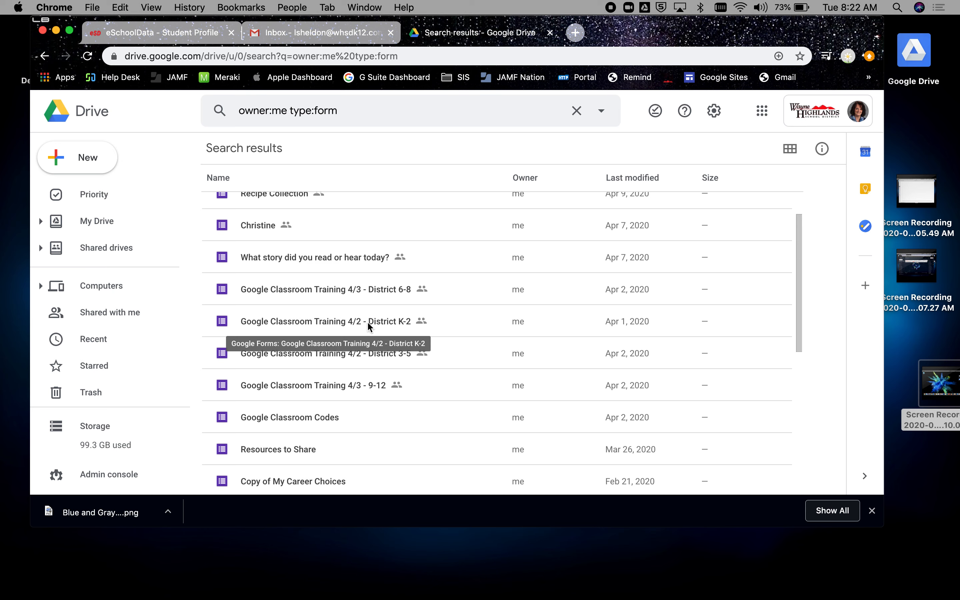
pyautogui.moveTo(413, 239)
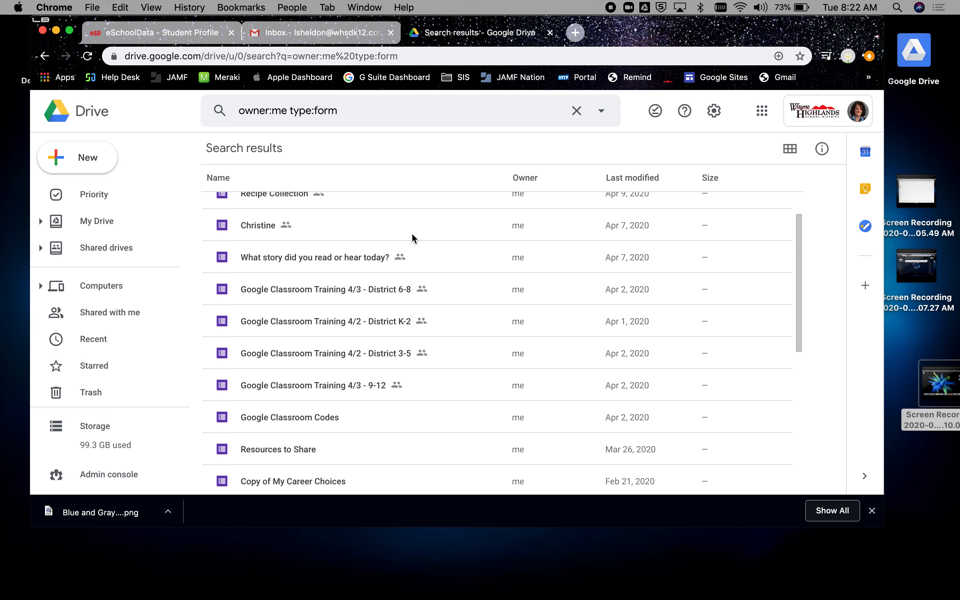
pyautogui.scroll(-3)
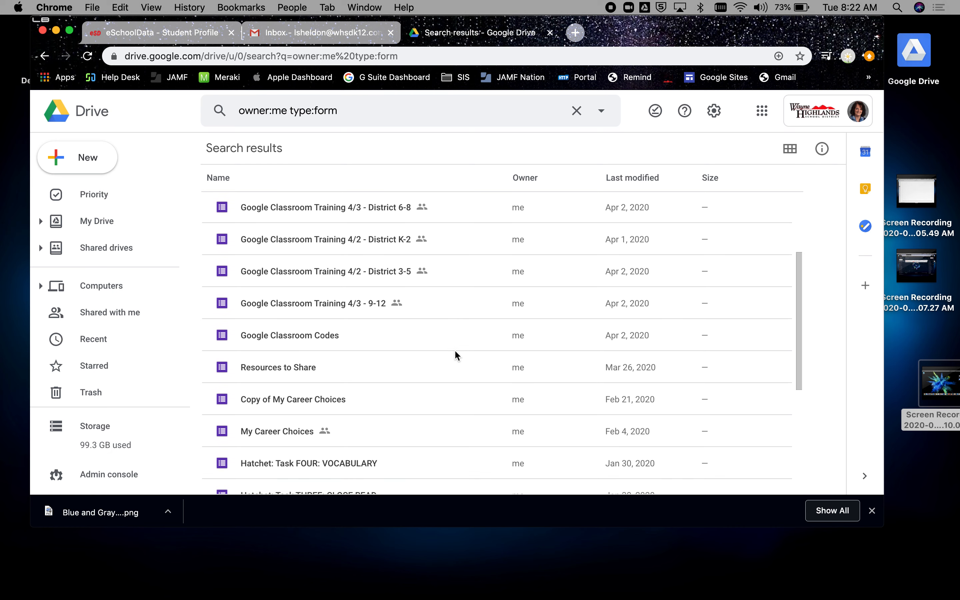
pyautogui.scroll(-3)
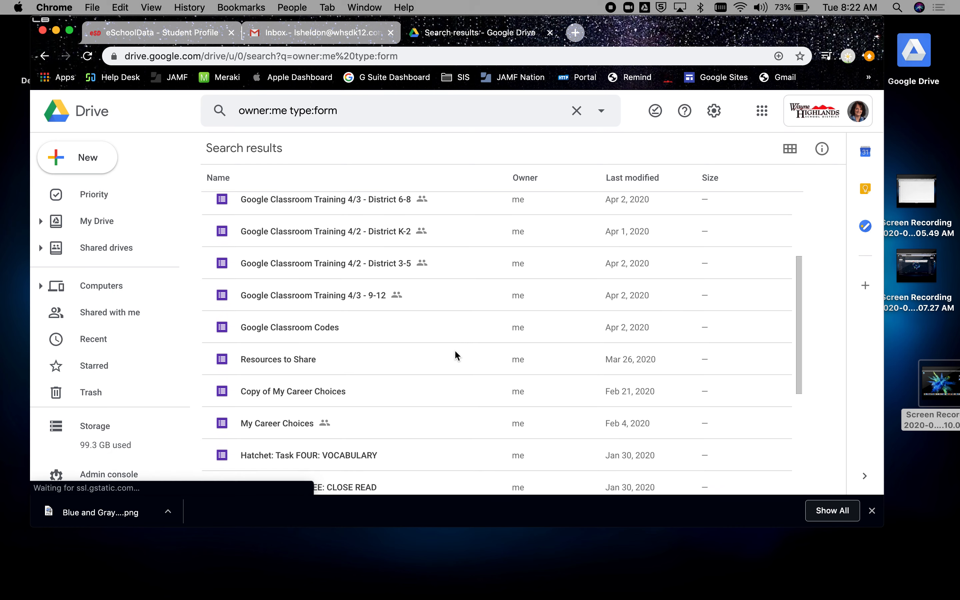
pyautogui.scroll(-3)
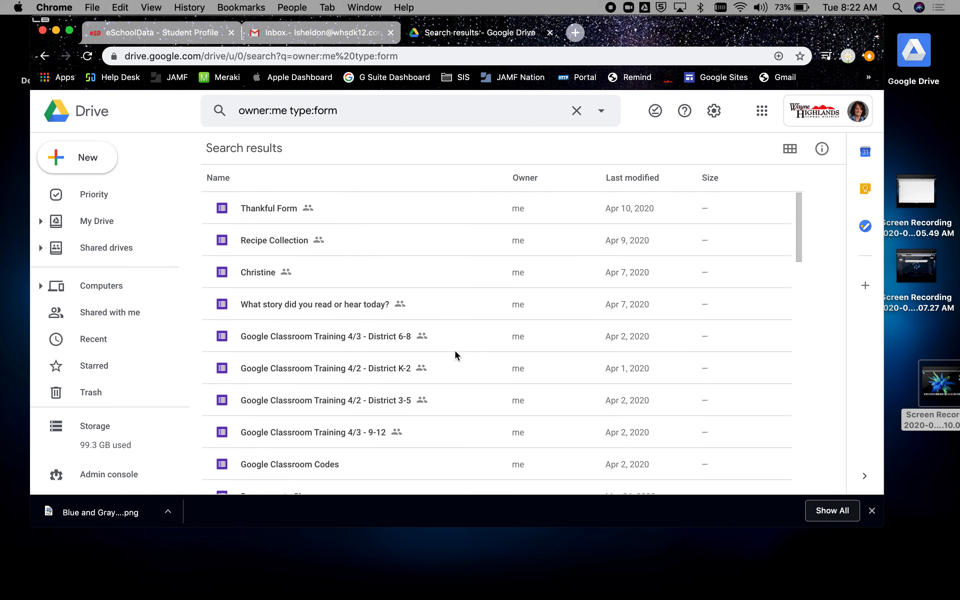
pyautogui.click(274, 240)
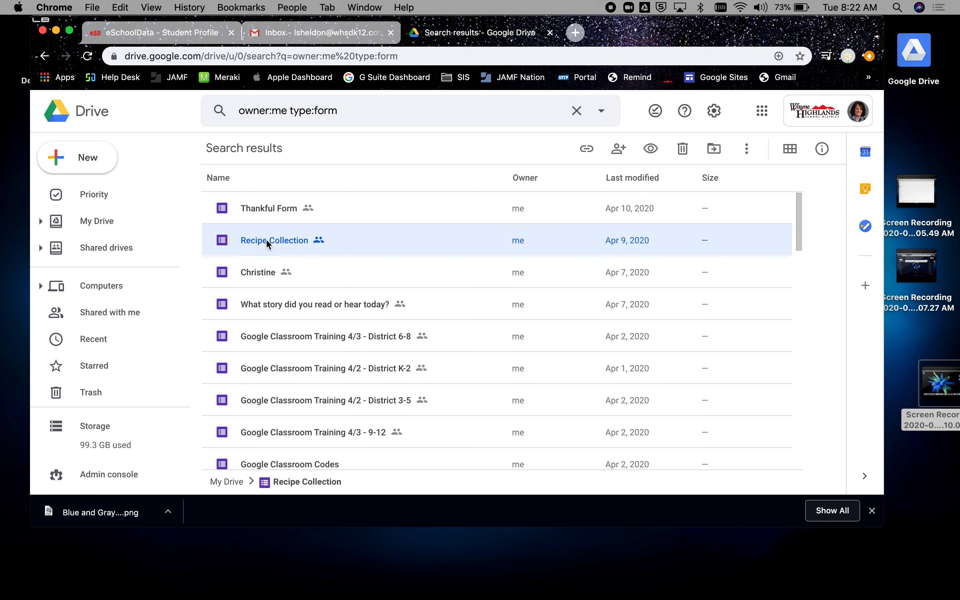
# Open Recipe Collection, check its zero responses, return to Questions and show the More menu.
pyautogui.doubleClick(274, 240)
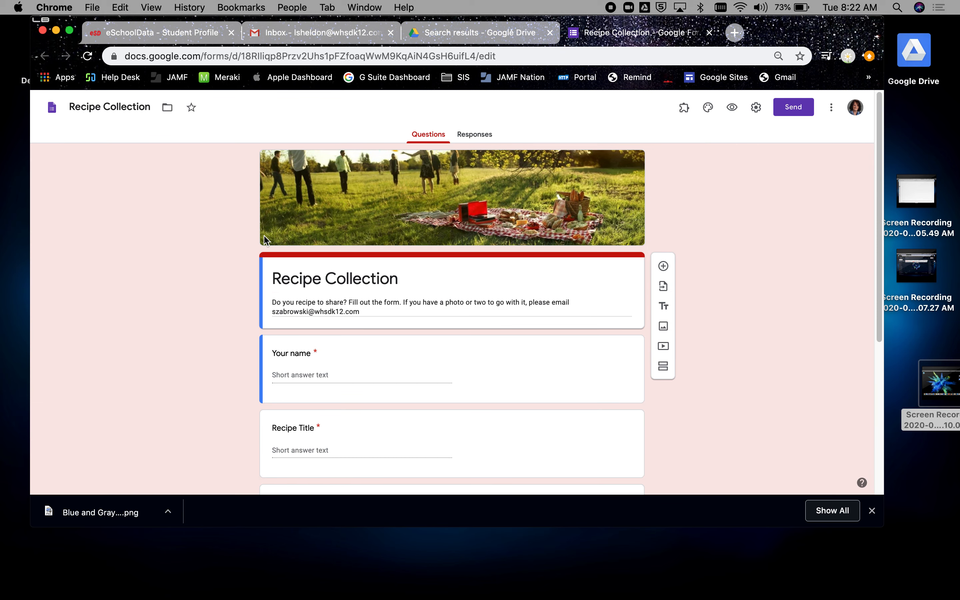
pyautogui.moveTo(612, 144)
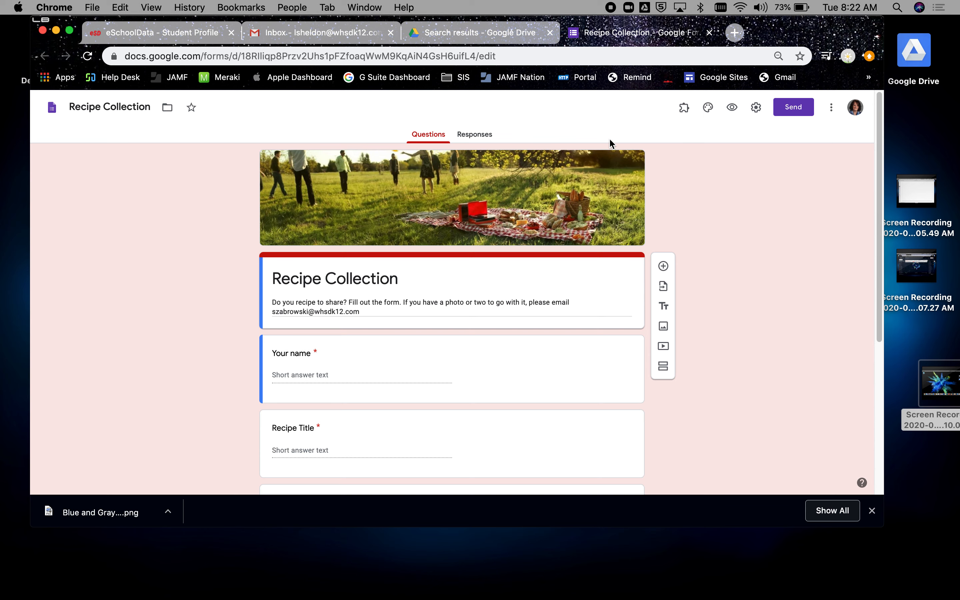
pyautogui.moveTo(478, 151)
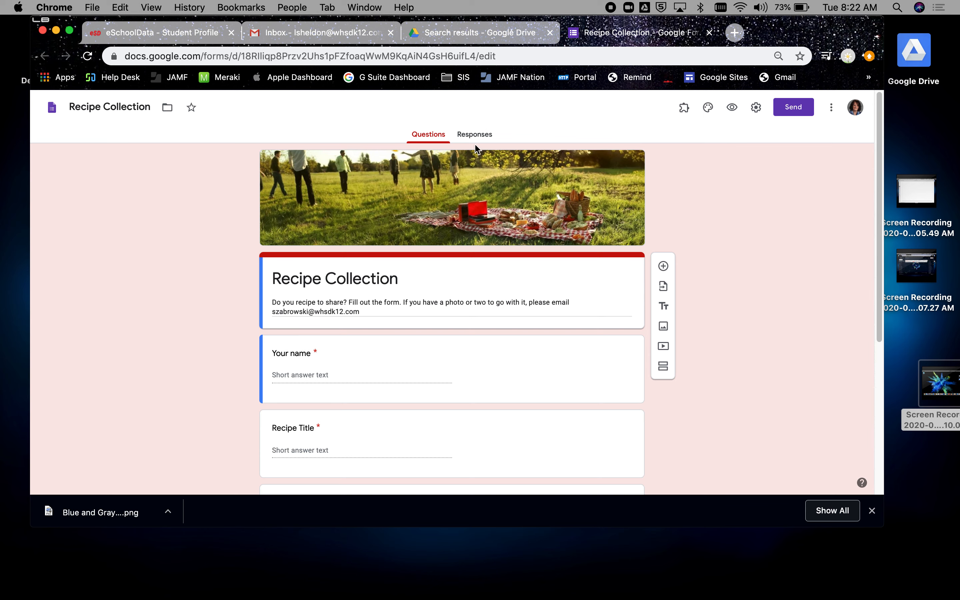
pyautogui.click(479, 134)
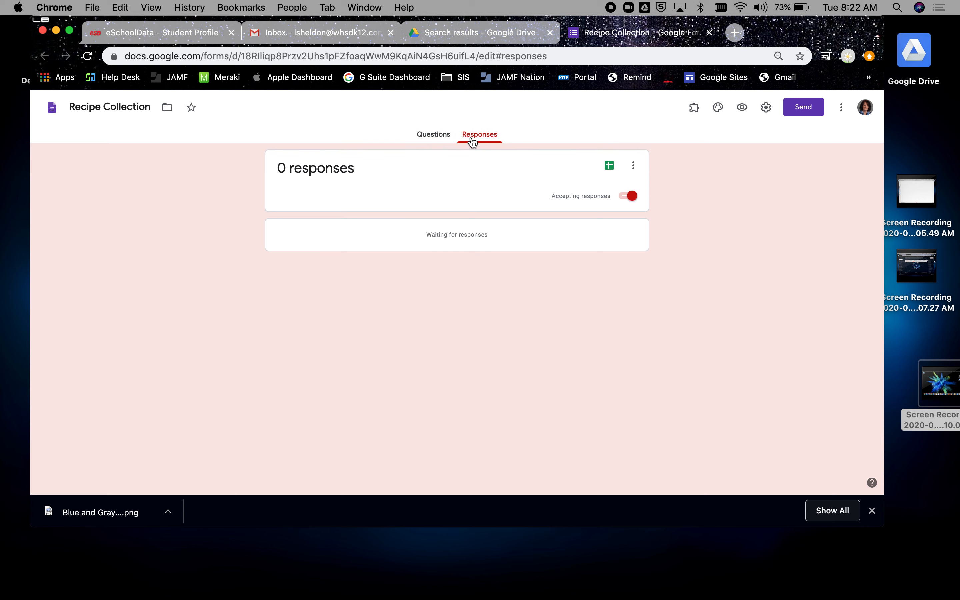
pyautogui.click(428, 134)
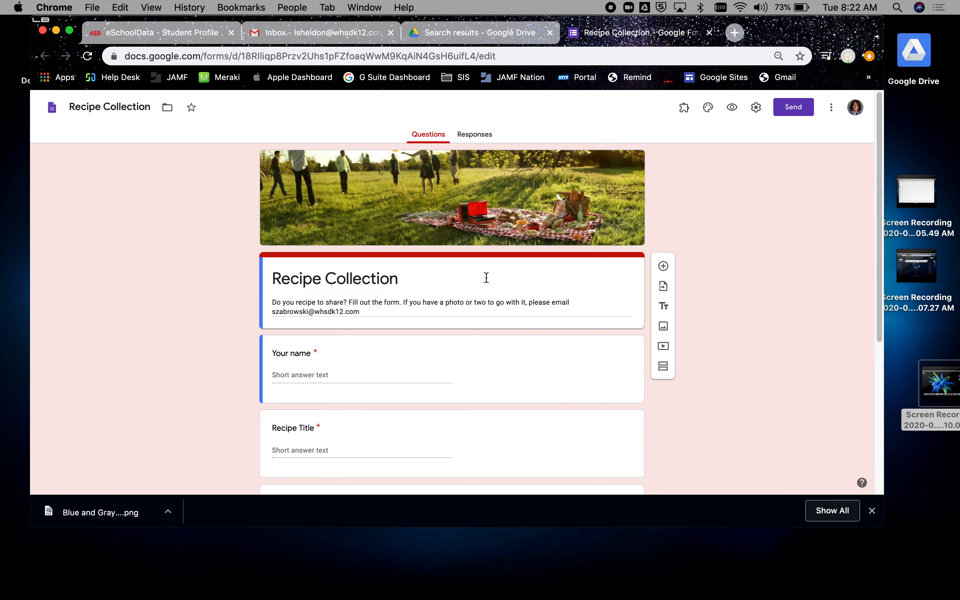
pyautogui.moveTo(522, 166)
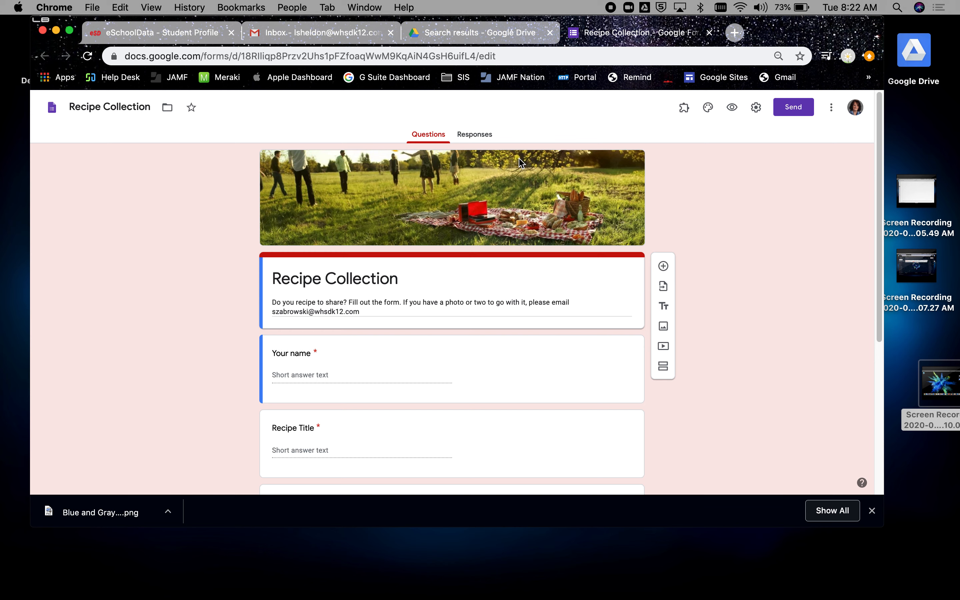
pyautogui.click(830, 106)
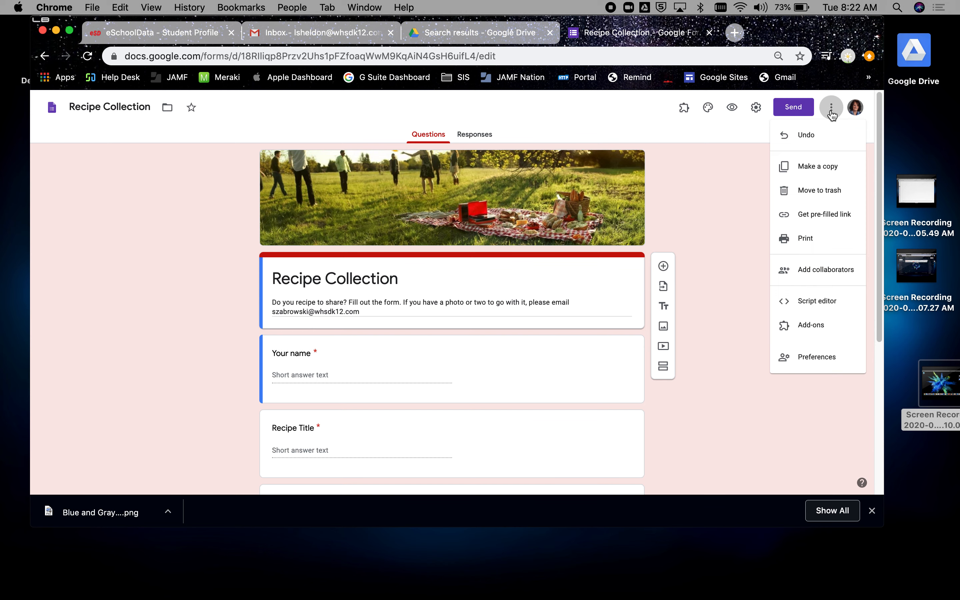
pyautogui.moveTo(822, 174)
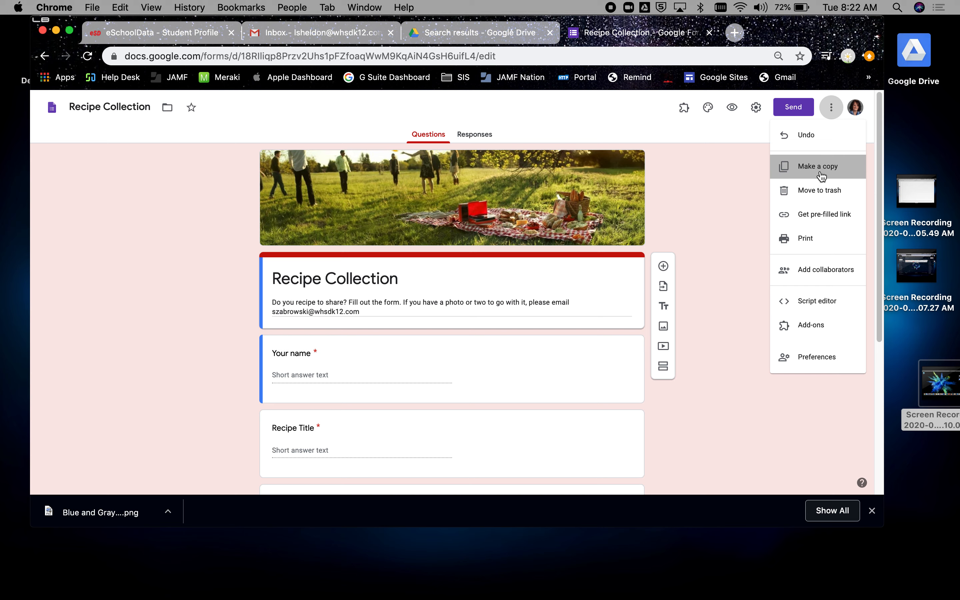
# Make a copy named 'Mrs. Sheldon's Recipe Collection' saved to My Drive.
pyautogui.click(817, 166)
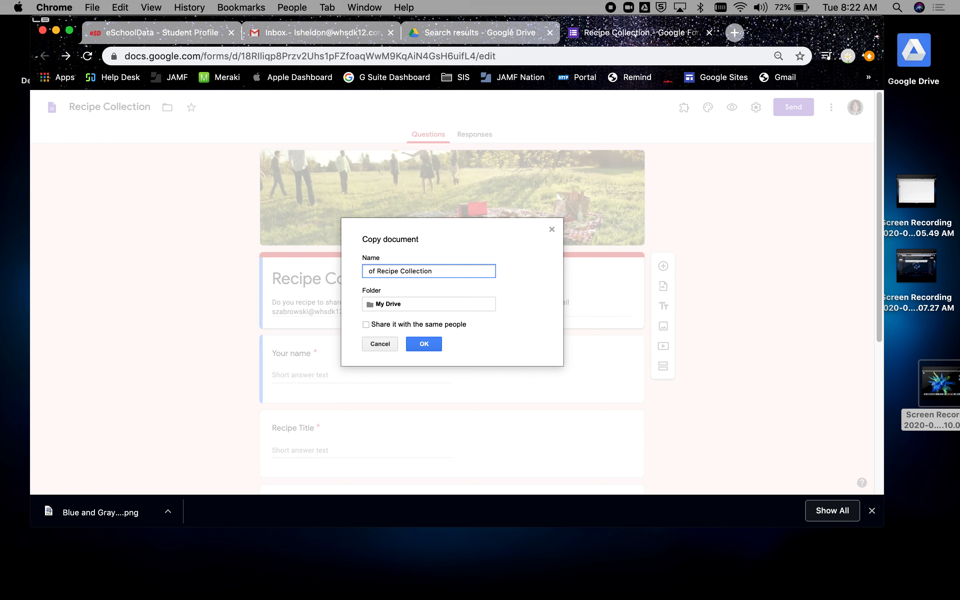
pyautogui.write("Mrs. Sheldon's")
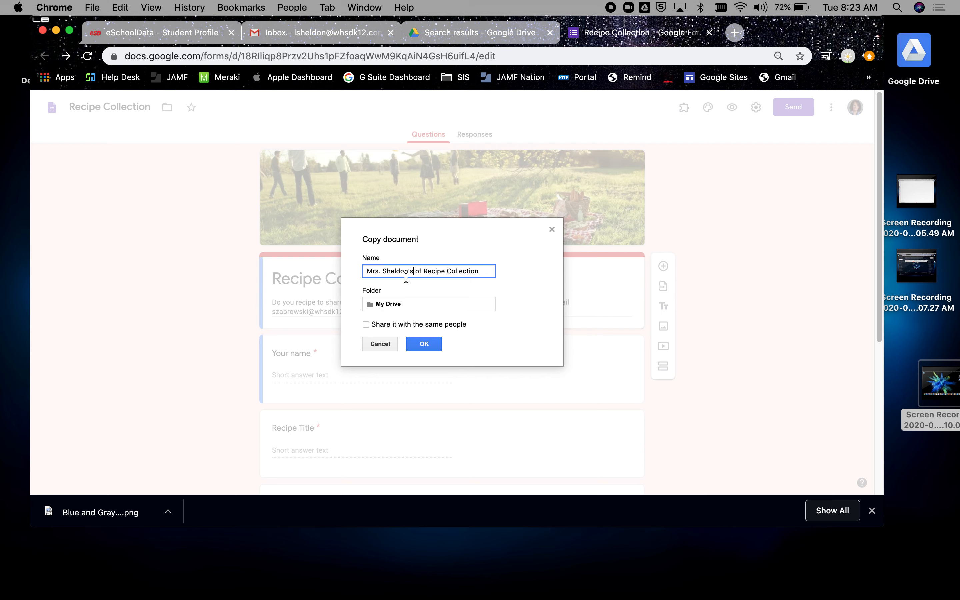
pyautogui.press('Backspace')
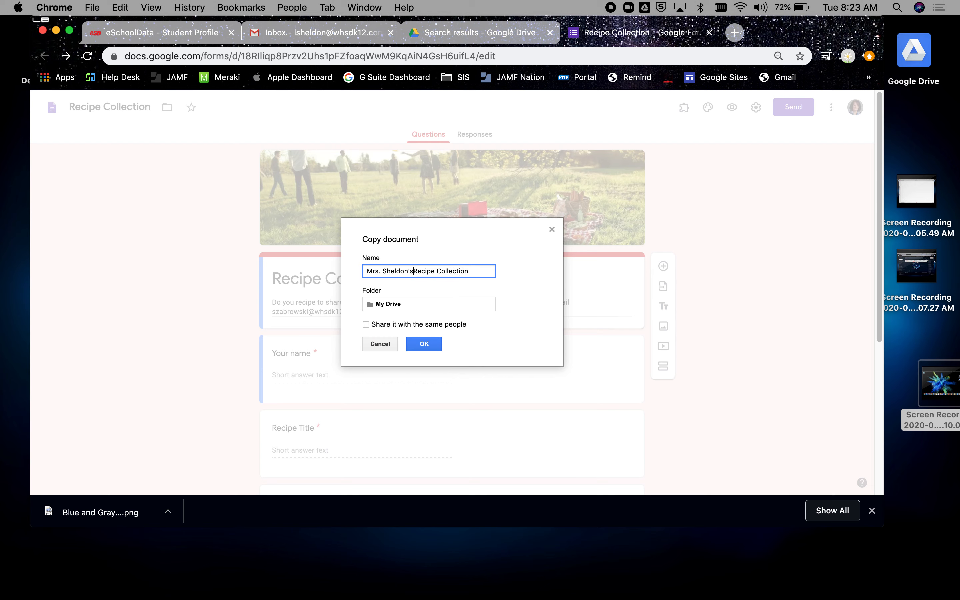
pyautogui.click(424, 344)
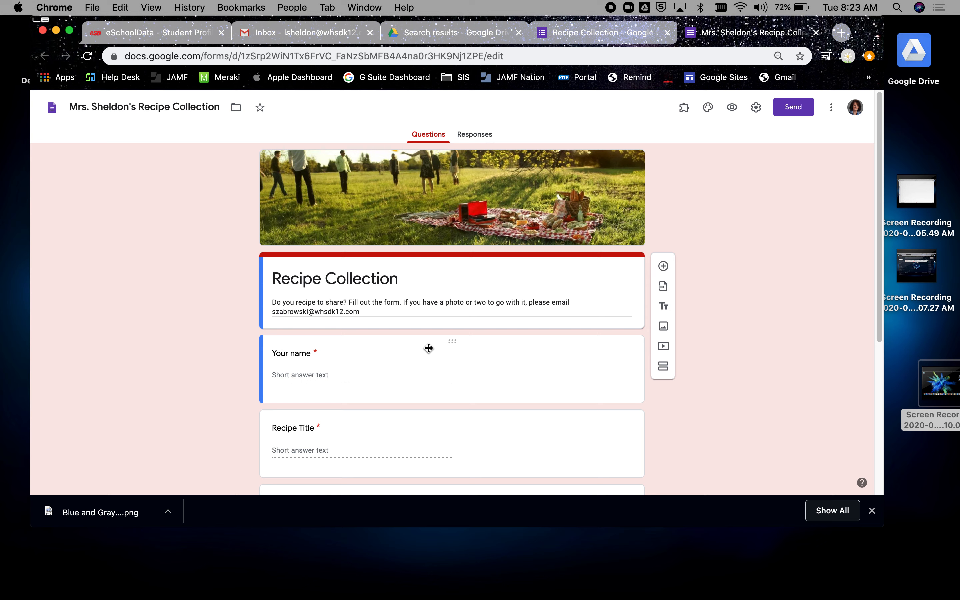
pyautogui.moveTo(475, 137)
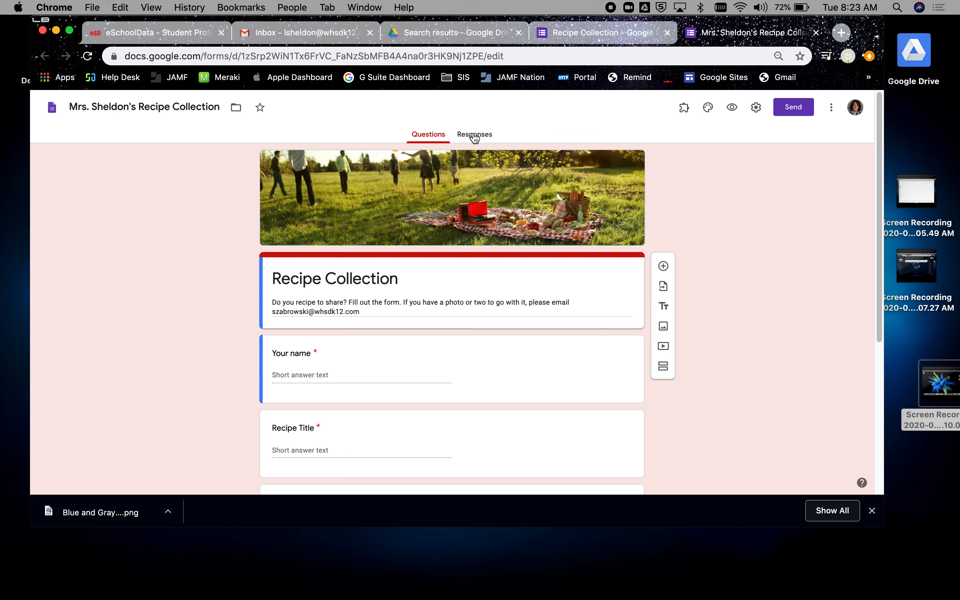
pyautogui.moveTo(478, 138)
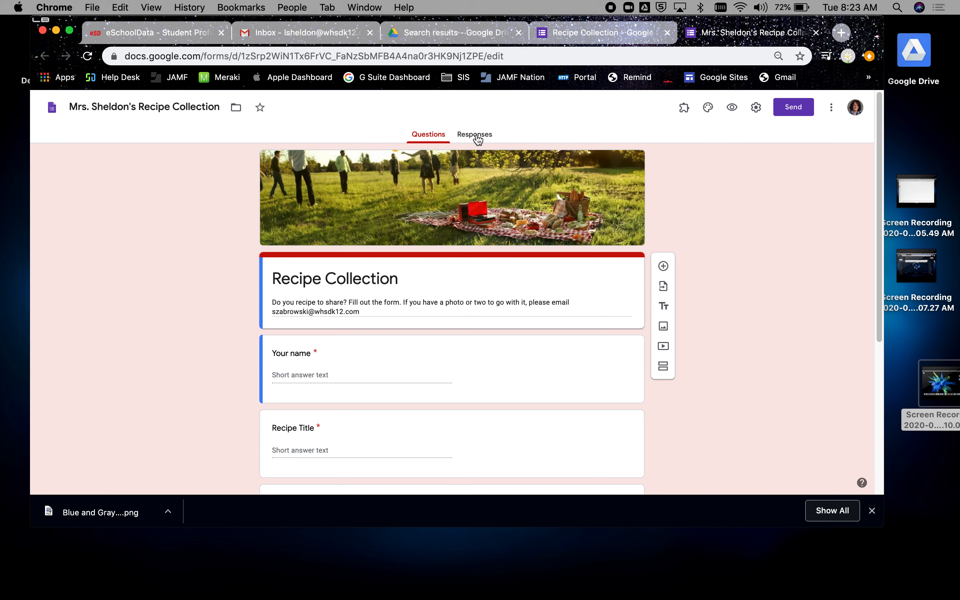
# View the copied form's Responses page showing 0 responses, still accepting responses.
pyautogui.click(474, 135)
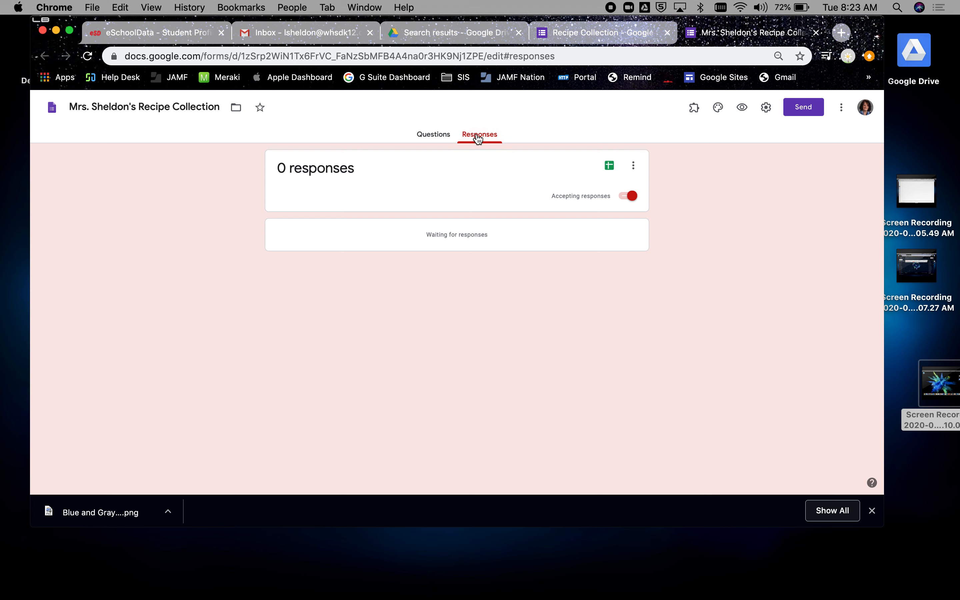
pyautogui.moveTo(743, 277)
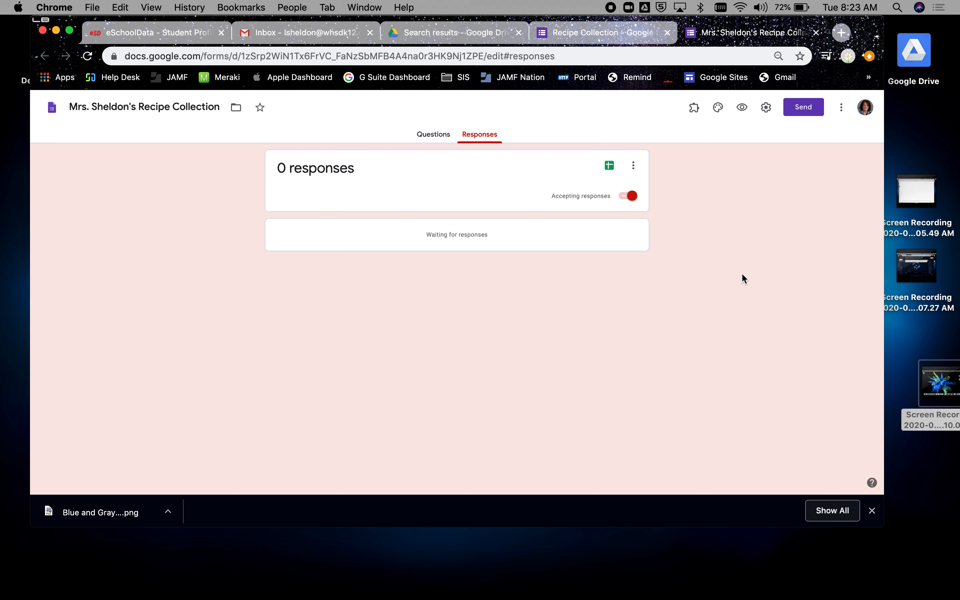
pyautogui.moveTo(636, 49)
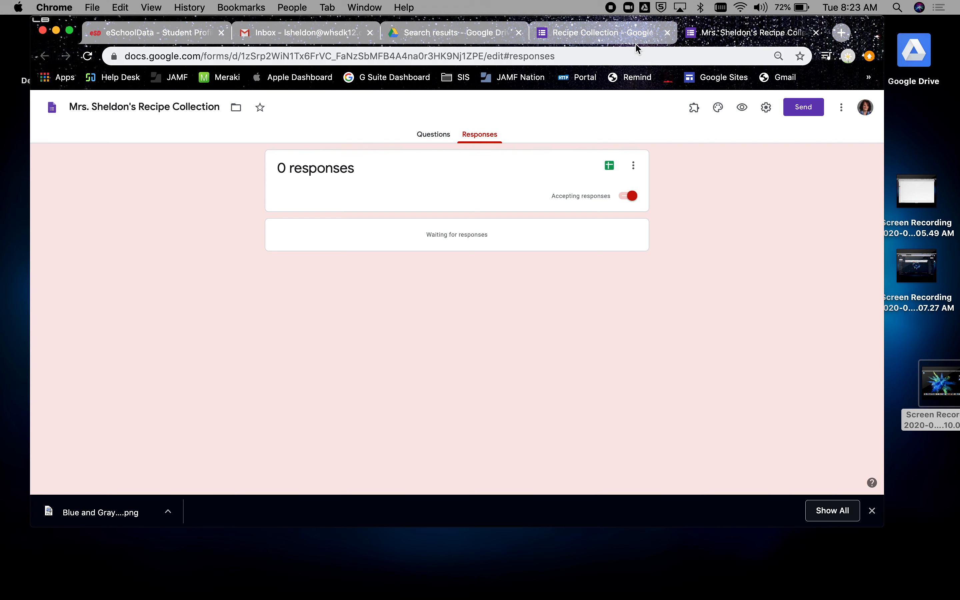